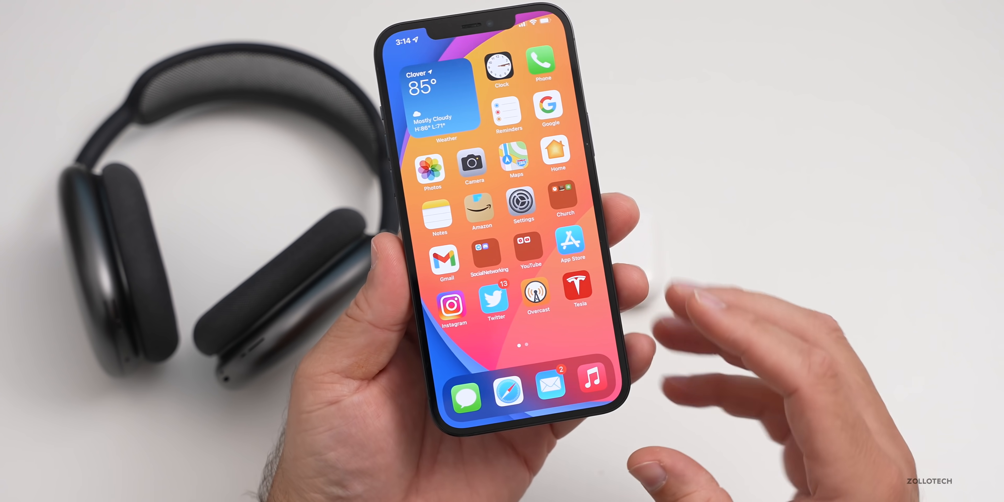
- Open the Made for Spatial Audio playlist from Apple Music's Browse section
click(591, 376)
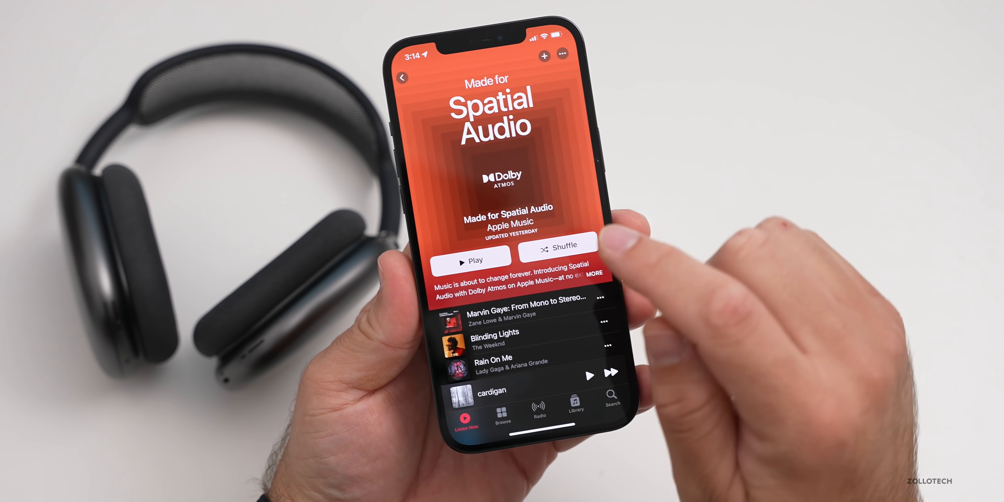
click(503, 408)
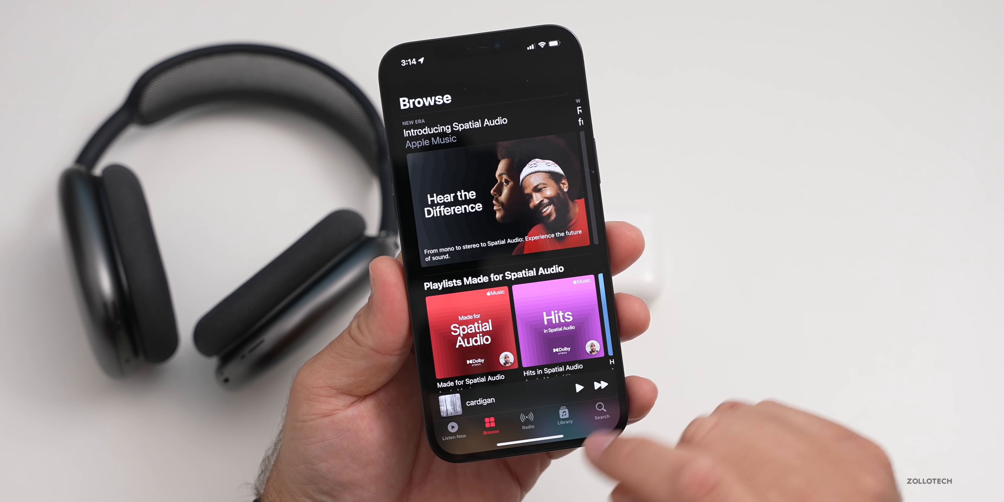
click(471, 326)
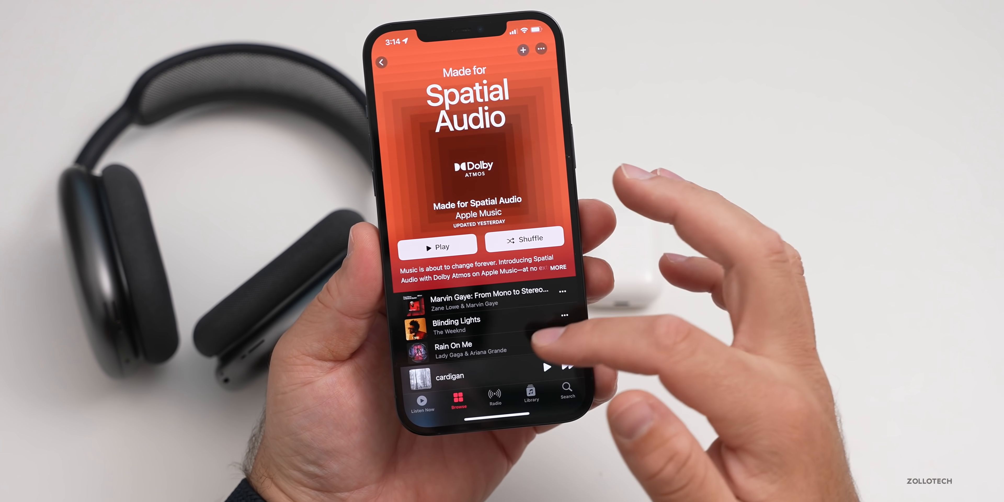
scroll(down, 3)
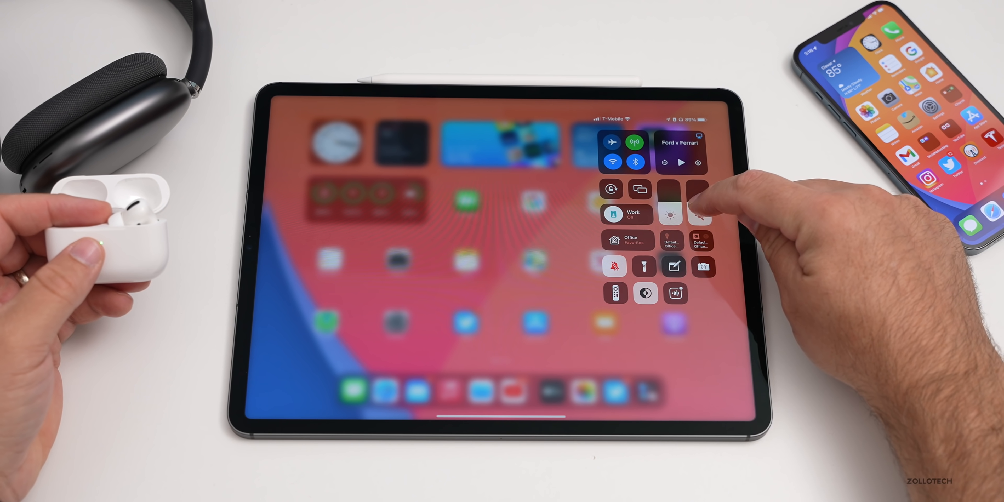
- Bring up Control Center on the iPad with Ford v Ferrari as the current media
click(698, 199)
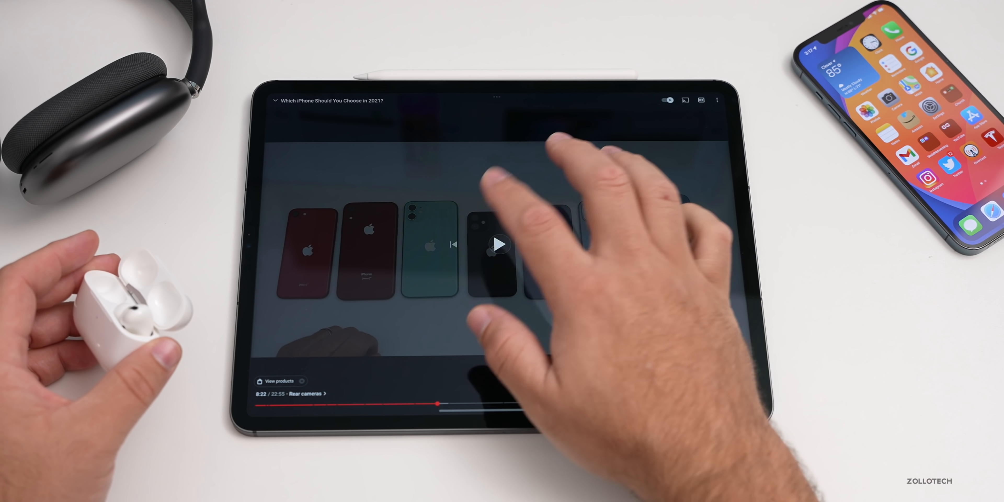
- Resume the YouTube video Which iPhone Should You Choose in 2021? at 8:22
click(500, 245)
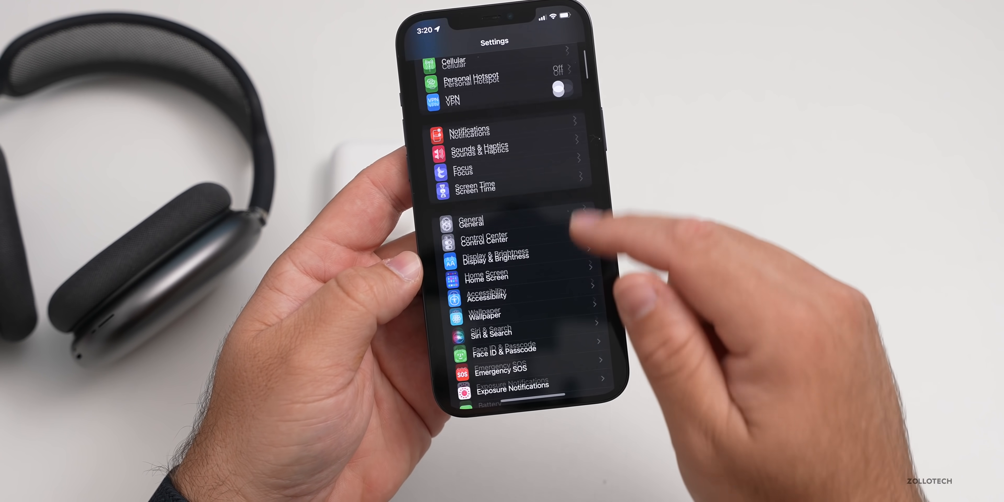
- In Siri & Search, peek at Announce Calls, then land on the Announce Notifications page
click(491, 332)
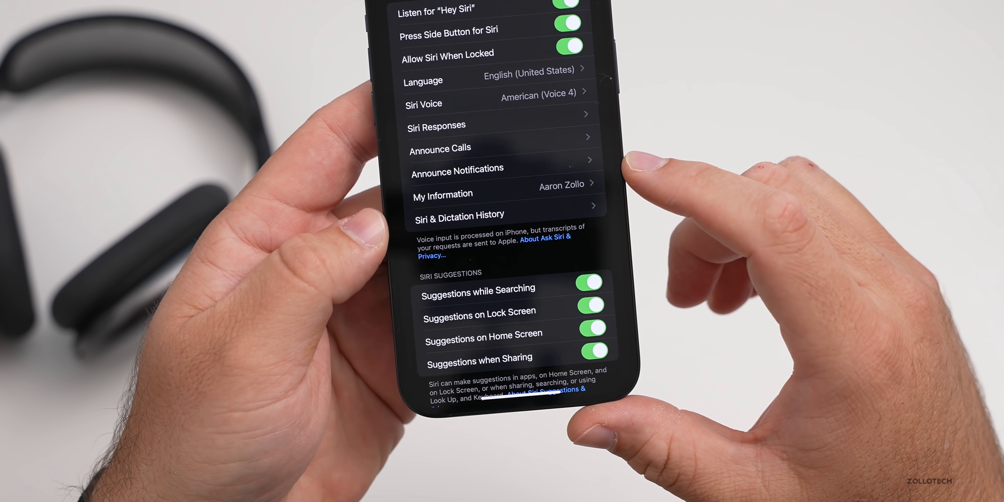
scroll(down, 3)
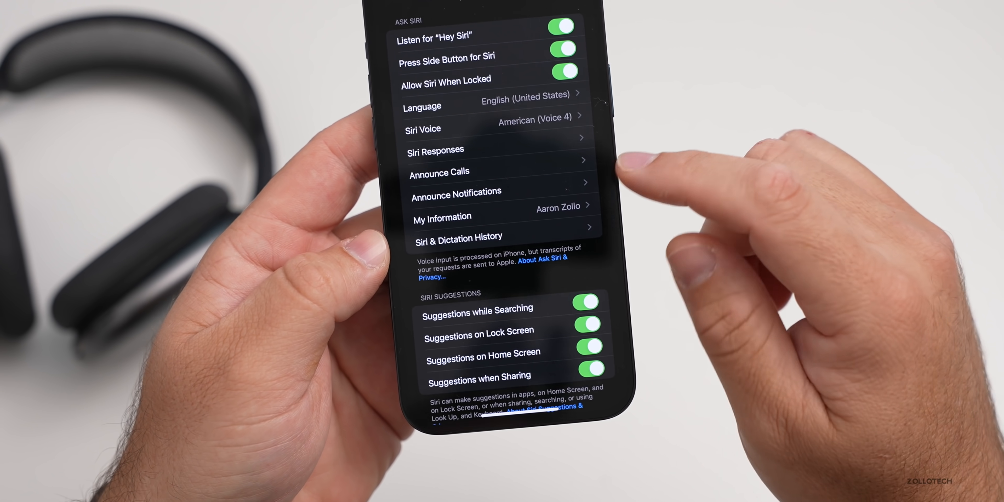
click(439, 172)
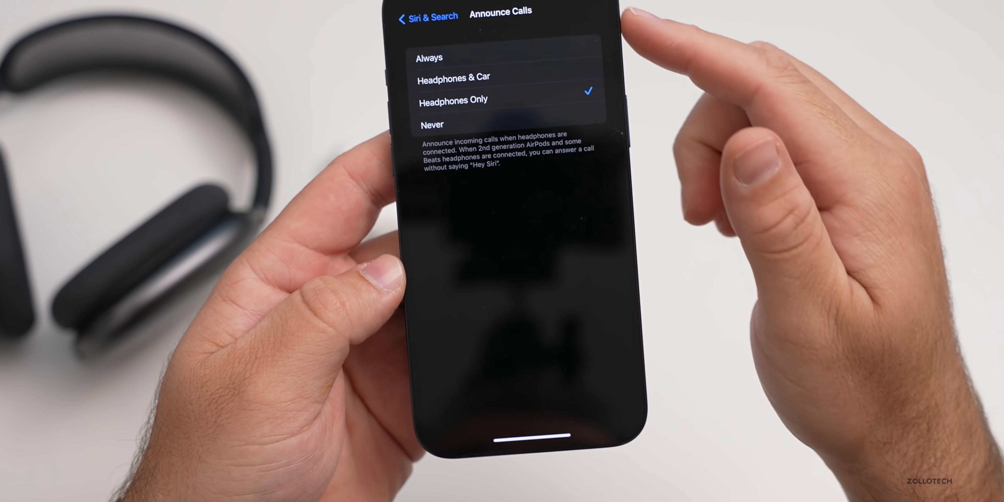
click(427, 17)
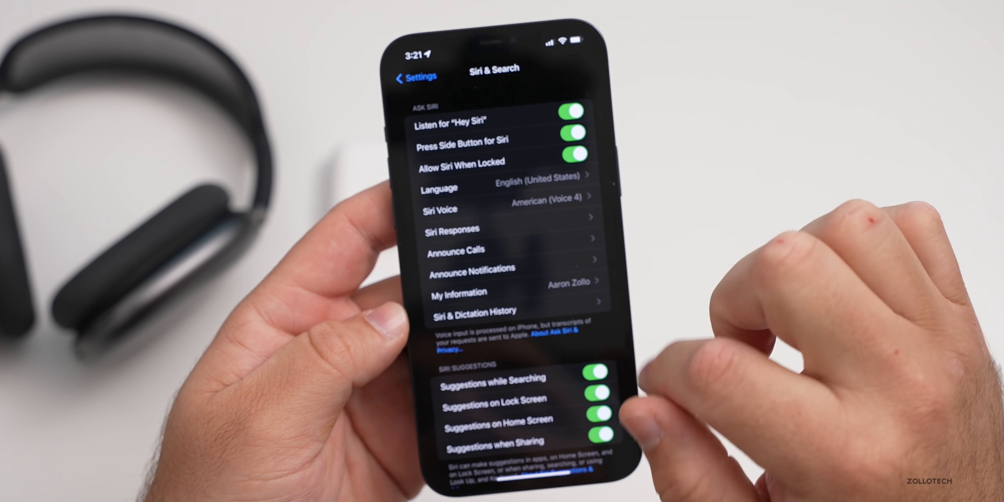
click(471, 269)
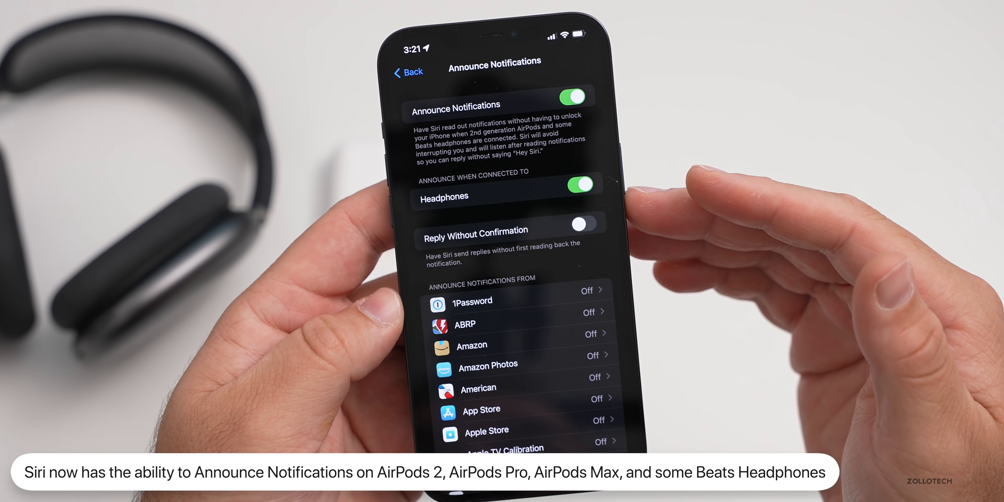
- Scroll through the per-app Announce Notifications list and return to the home screen
scroll(down, 3)
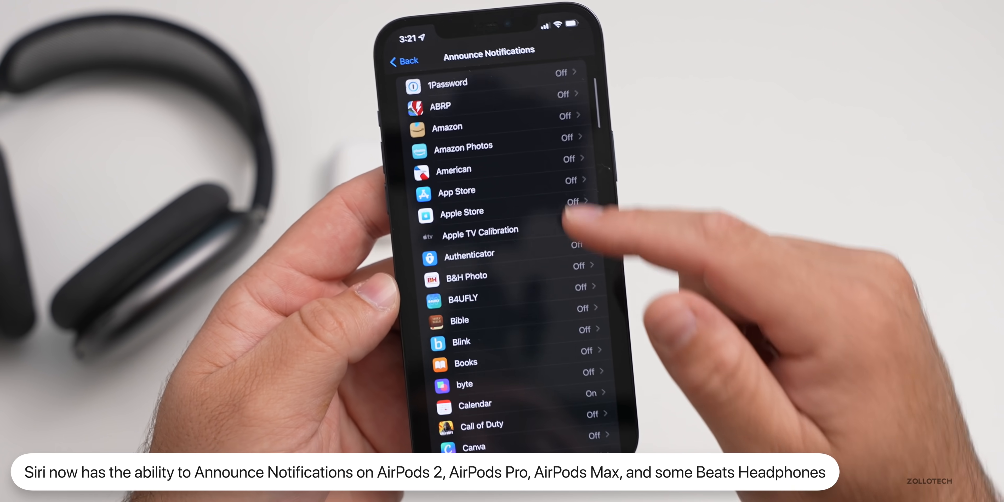
scroll(down, 3)
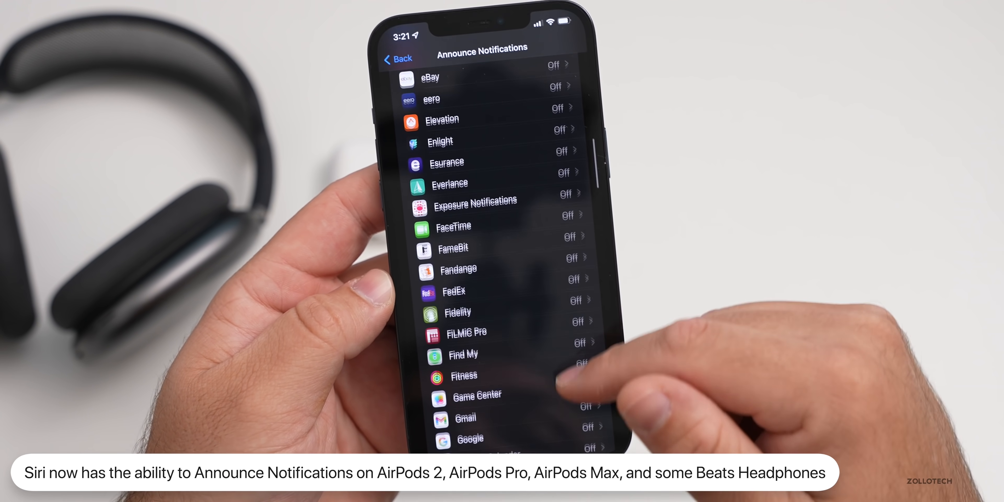
scroll(down, 3)
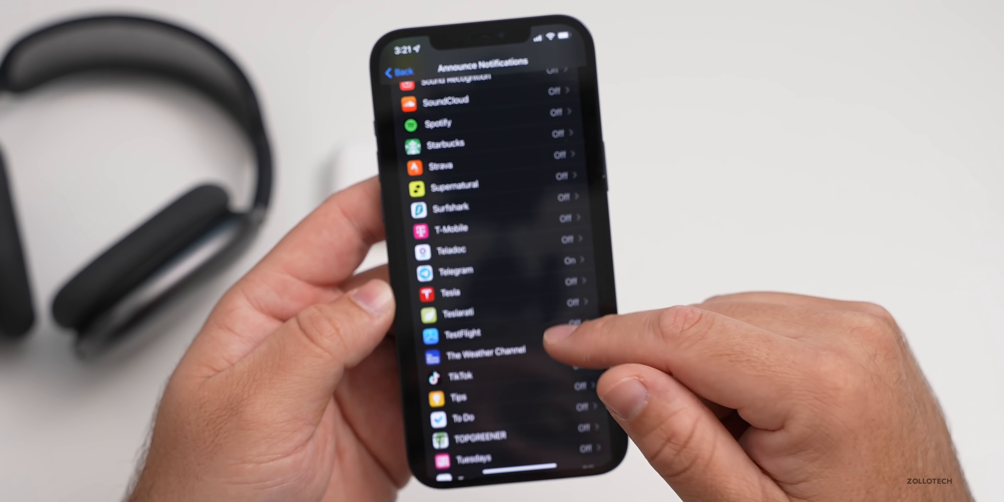
click(454, 271)
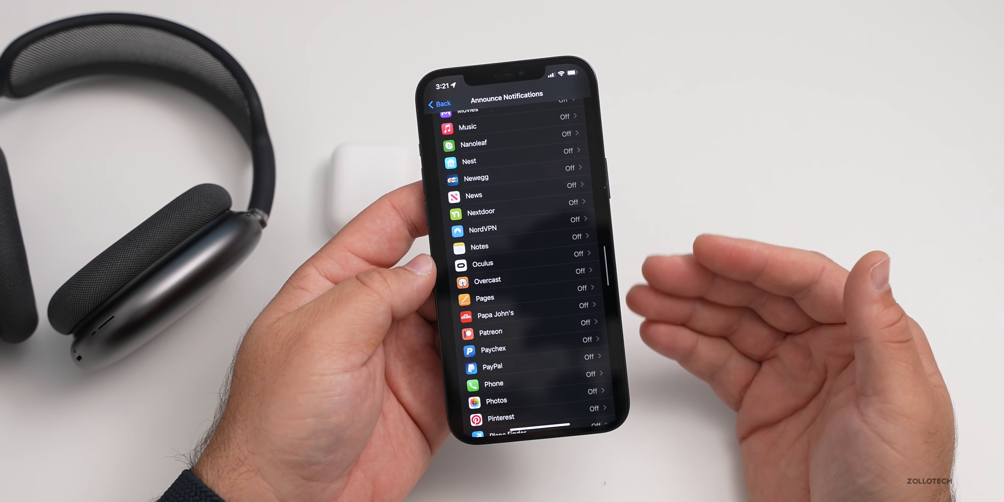
scroll(down, 3)
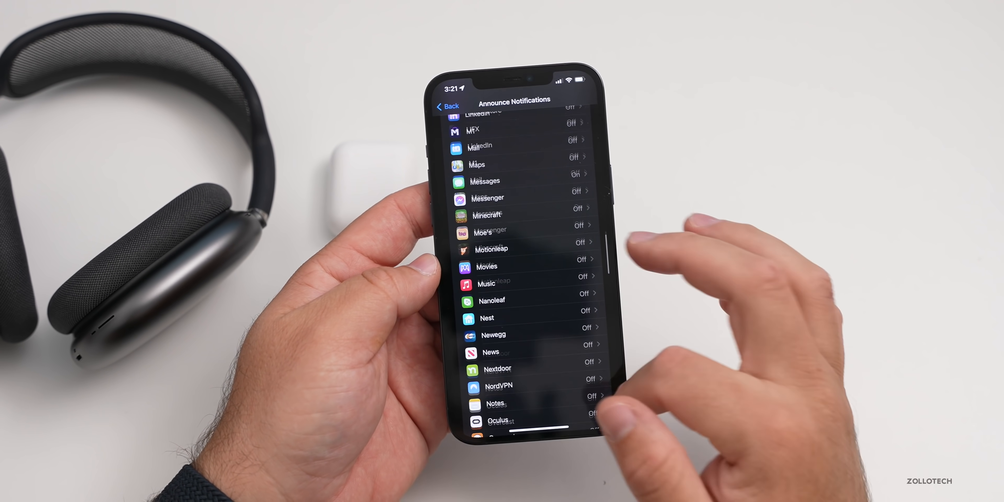
scroll(down, 3)
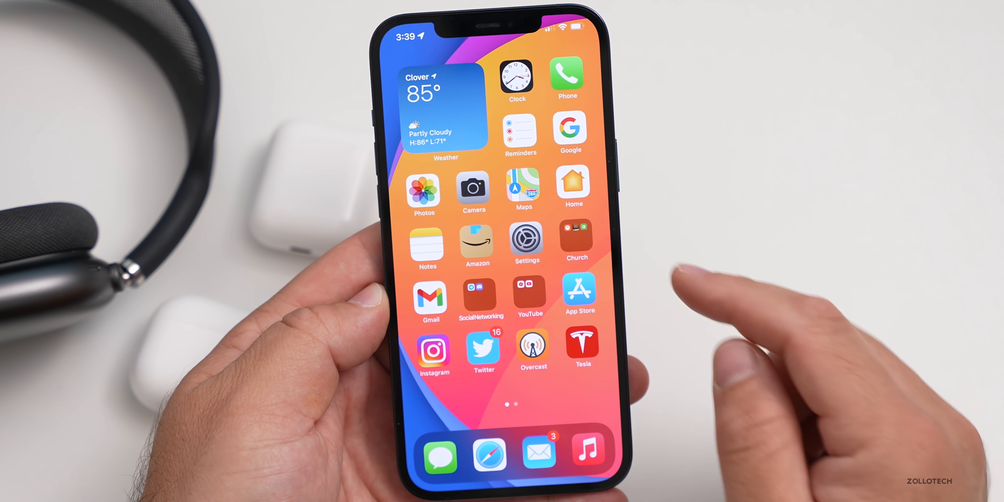
- Reach the Accessibility Audio/Visual page under Hearing in Settings
click(527, 237)
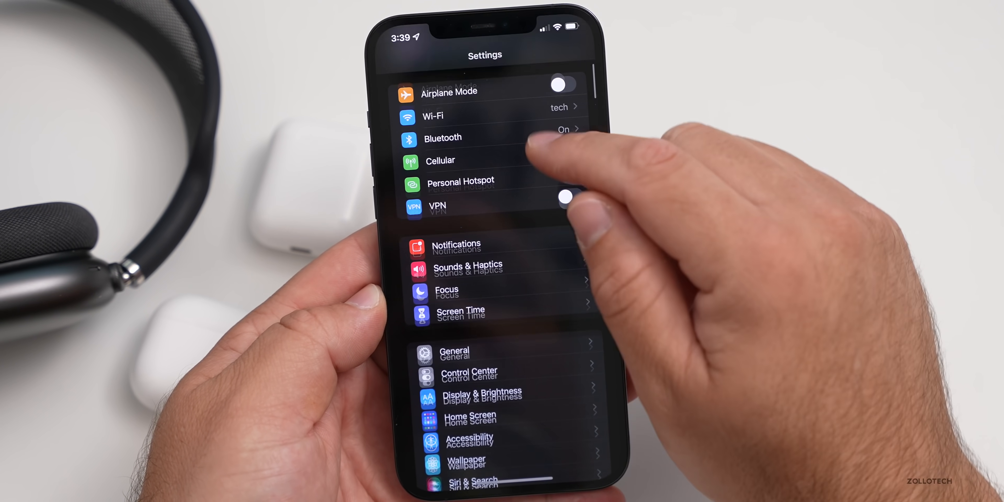
click(470, 437)
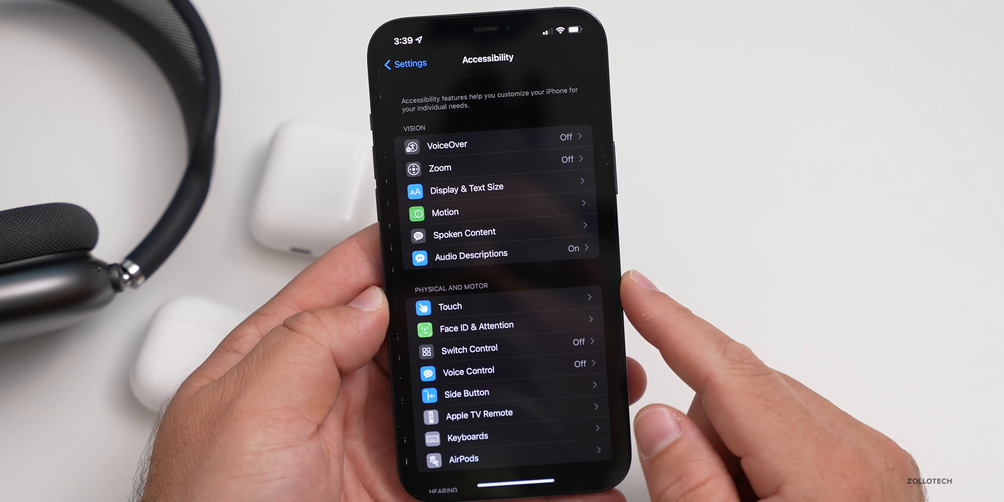
scroll(down, 3)
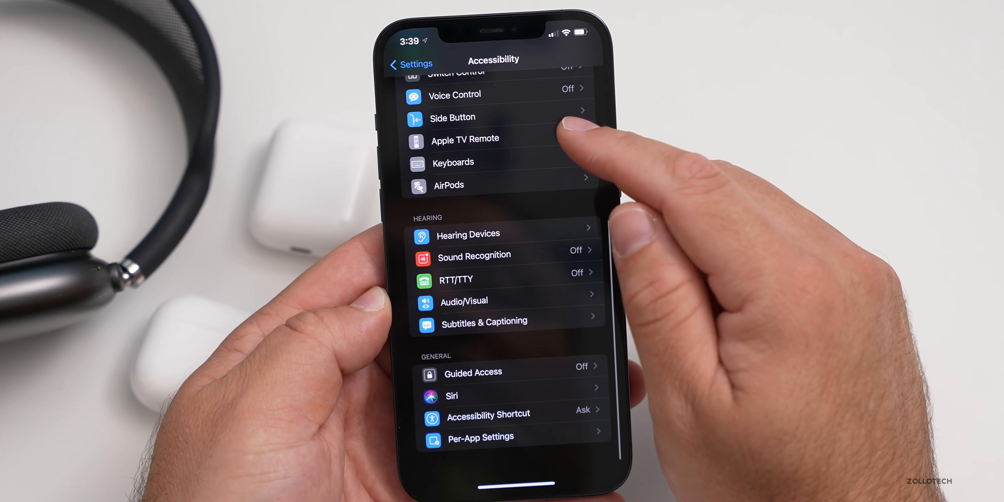
scroll(down, 3)
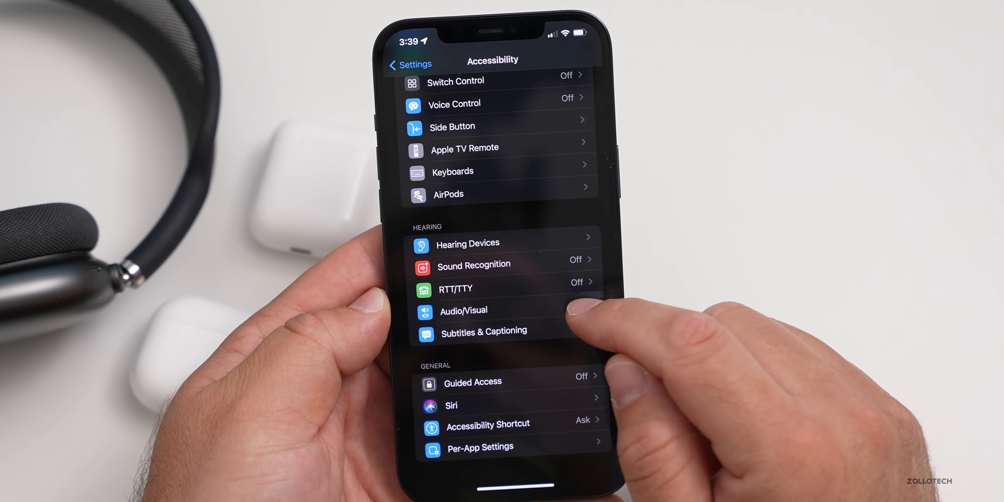
click(463, 311)
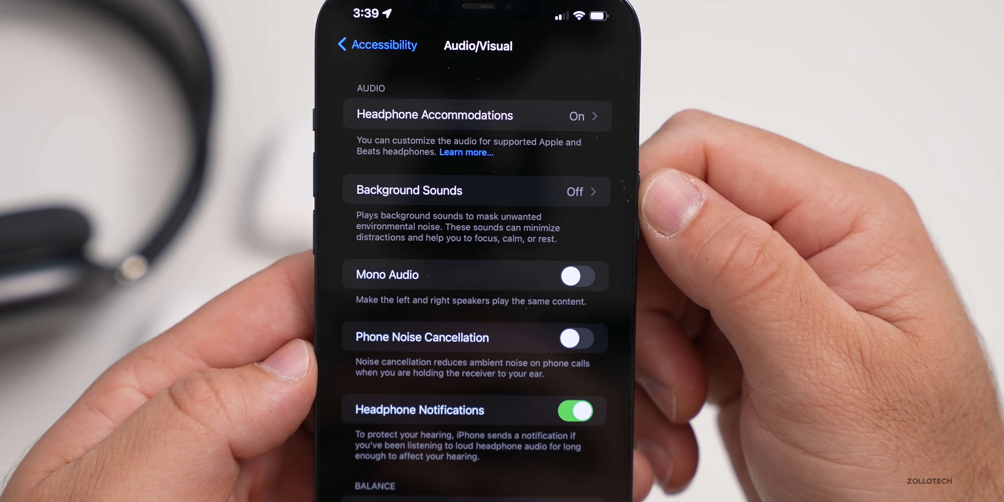
- View the Background Sounds picker listing Balanced Noise, Bright Noise, Dark Noise, Ocean, Rain and Stream
click(477, 190)
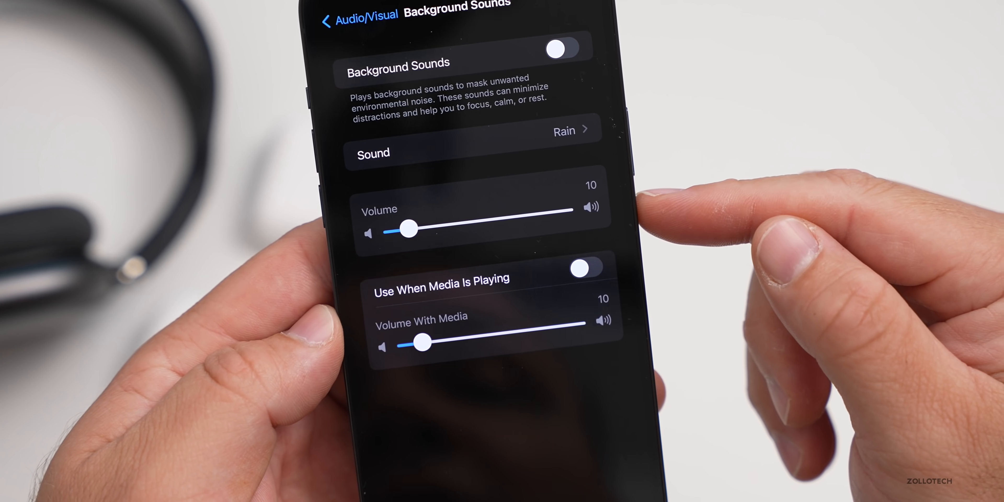
scroll(down, 3)
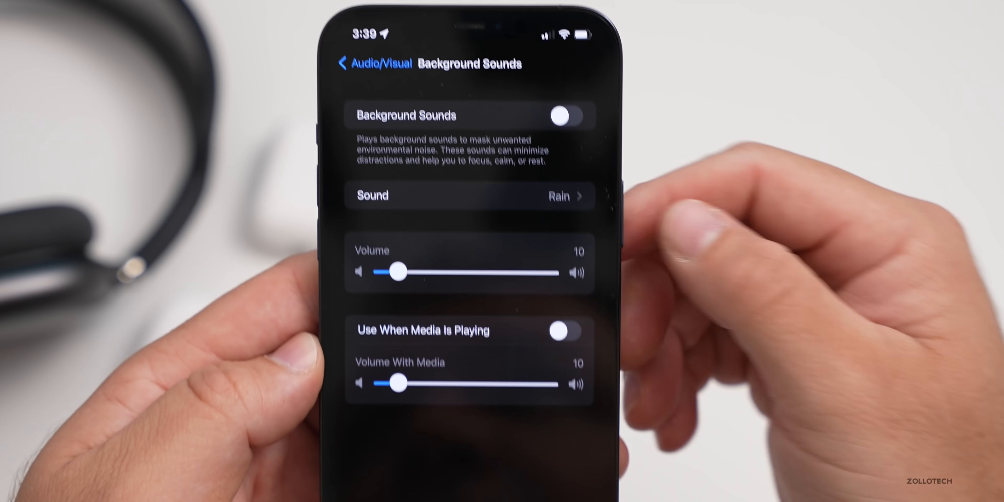
click(468, 196)
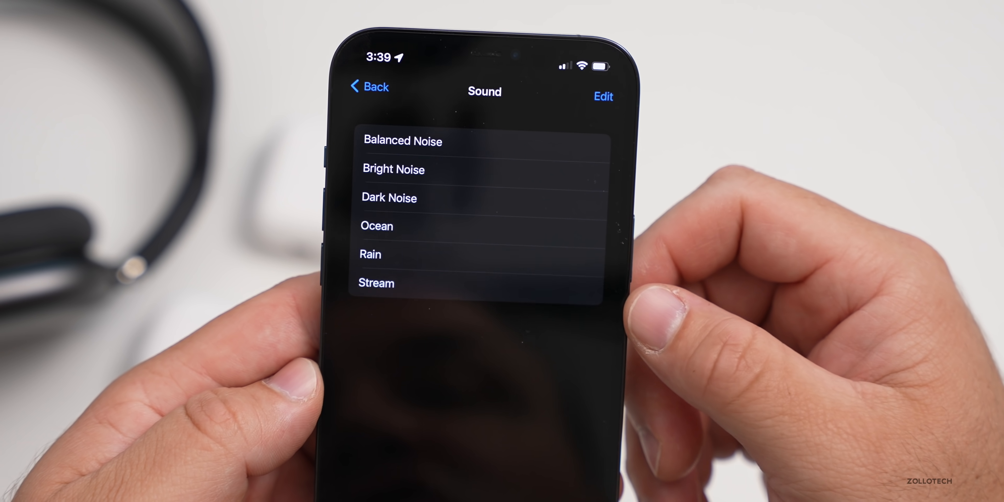
click(602, 96)
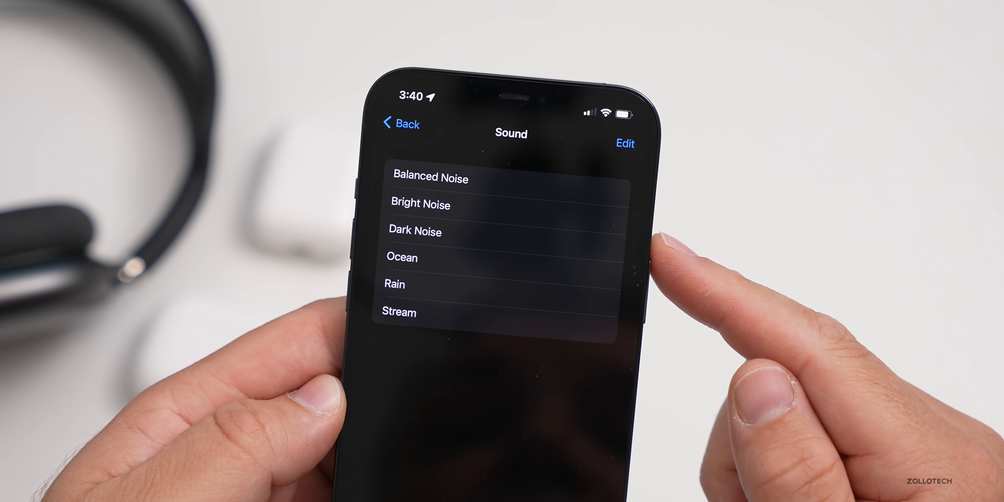
click(625, 142)
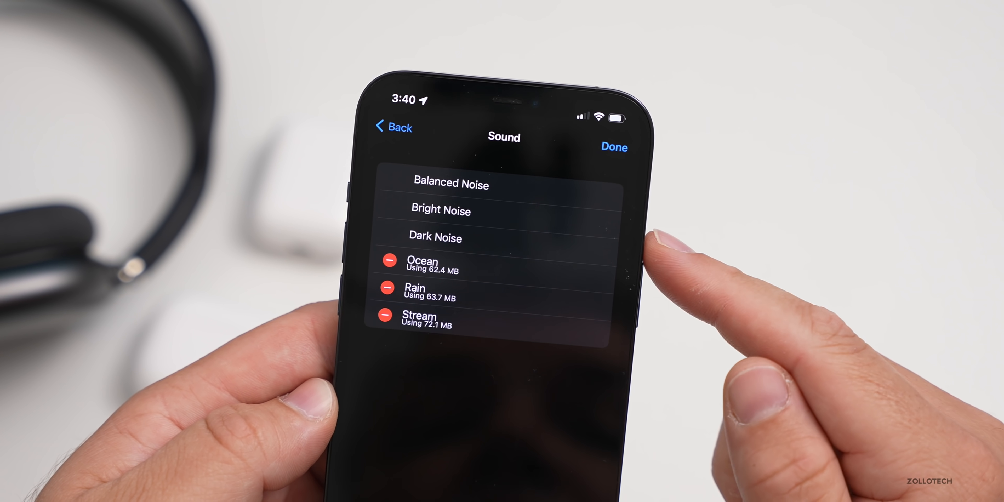
click(613, 148)
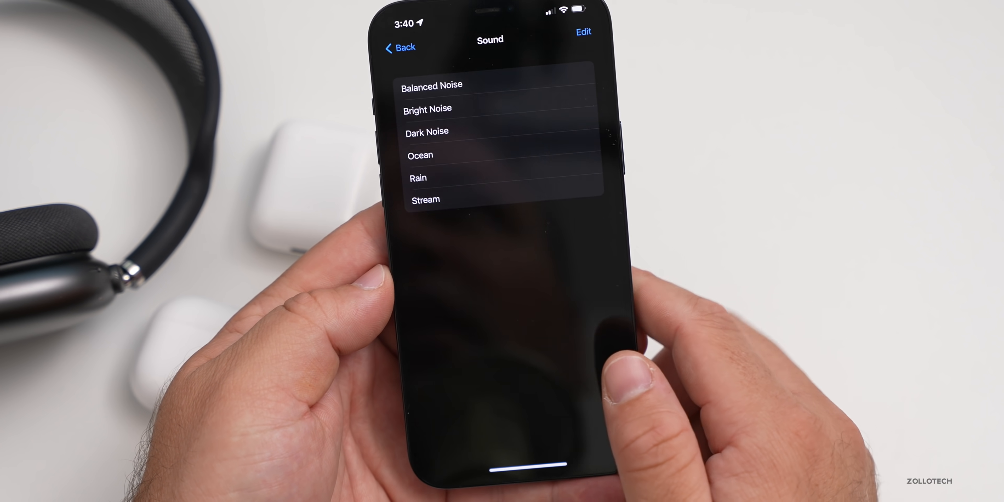
- Show the AirPods Pro hearing controls from Control Center's Hearing tile
click(427, 108)
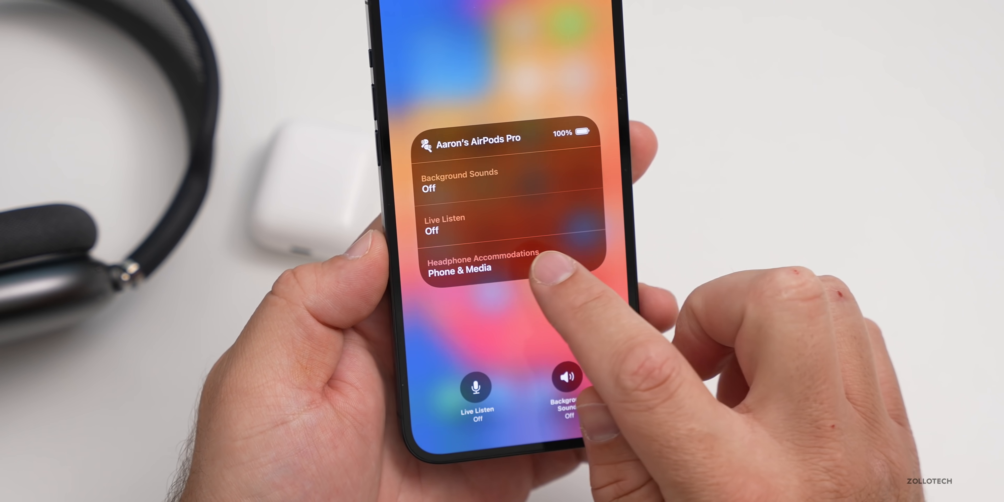
click(508, 260)
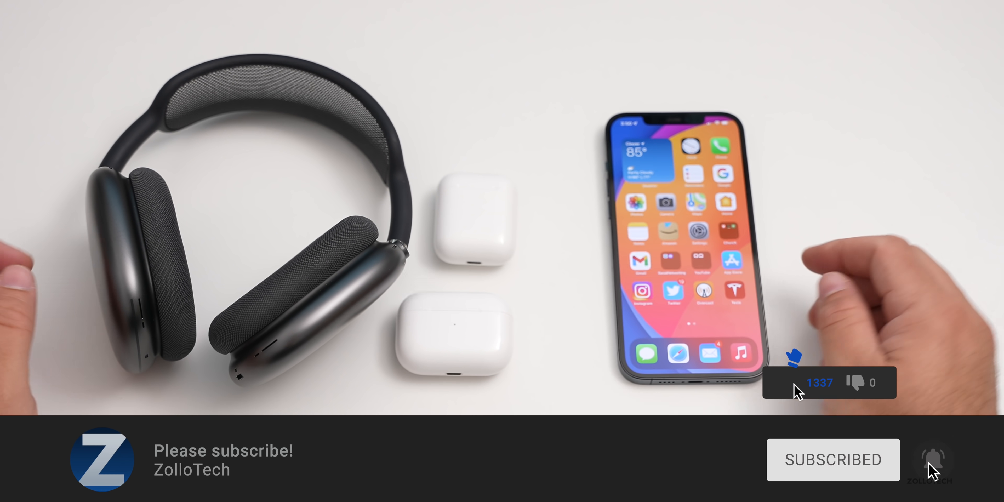
- Close Find My and return to the iPhone home screen
click(781, 382)
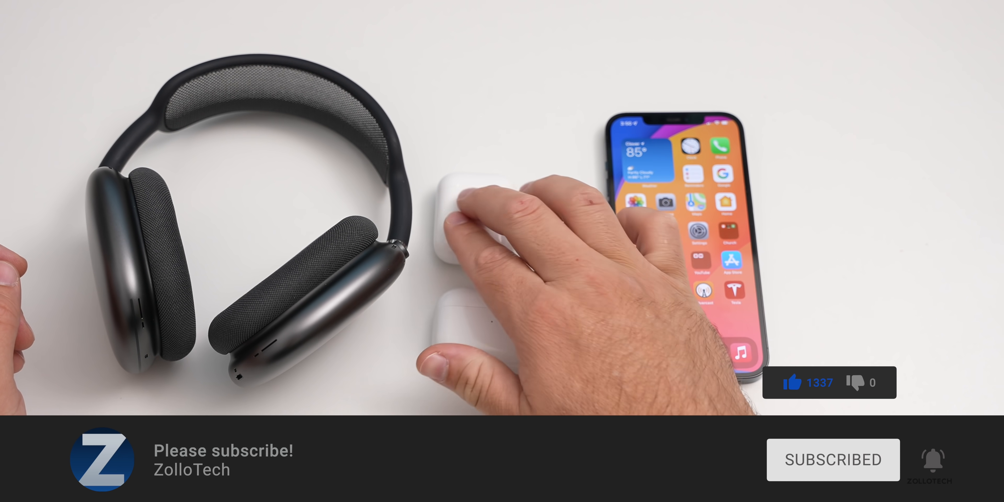